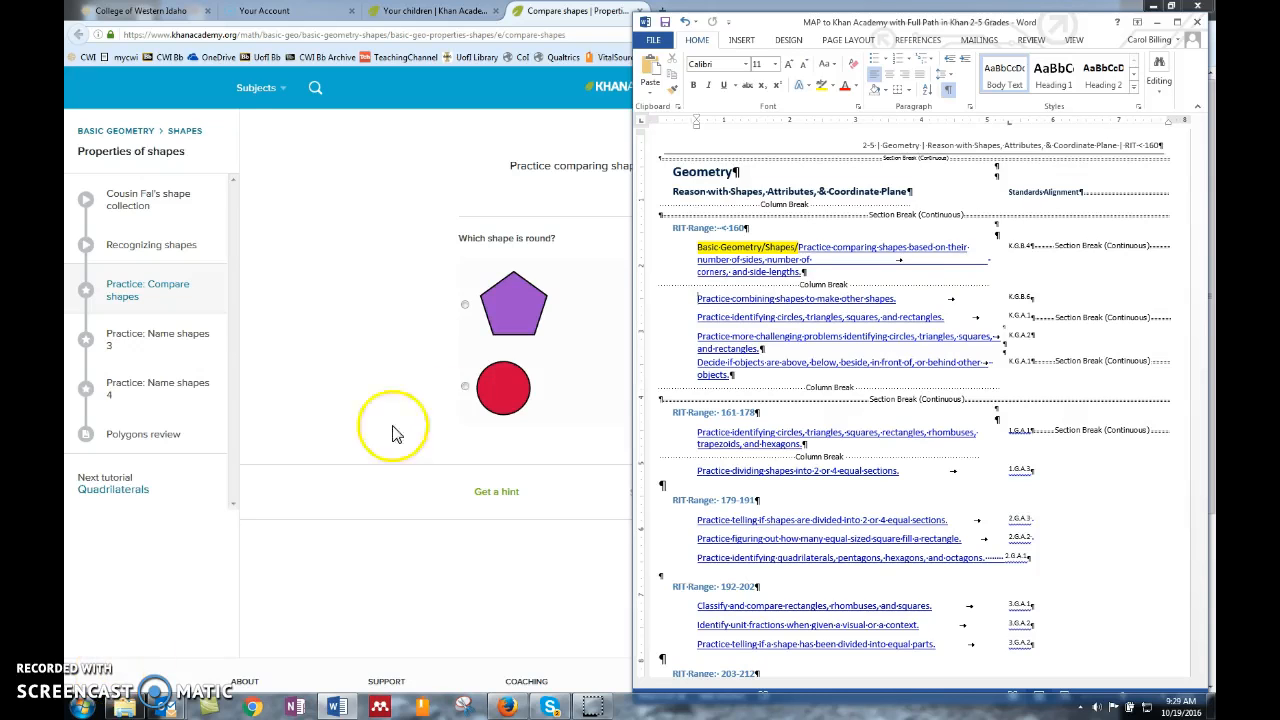
pyautogui.moveTo(1167, 180)
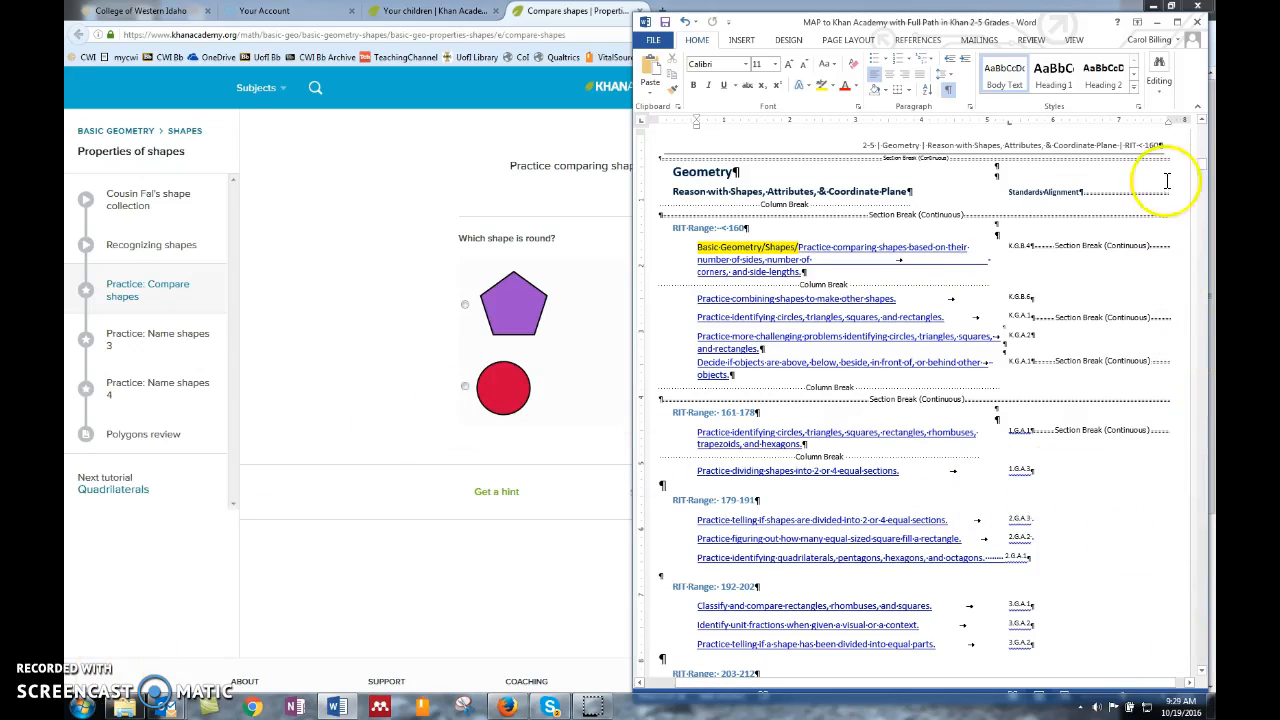
# - Scroll up to the MAP to Khan Academy title page and About this Document section
pyautogui.scroll(3)
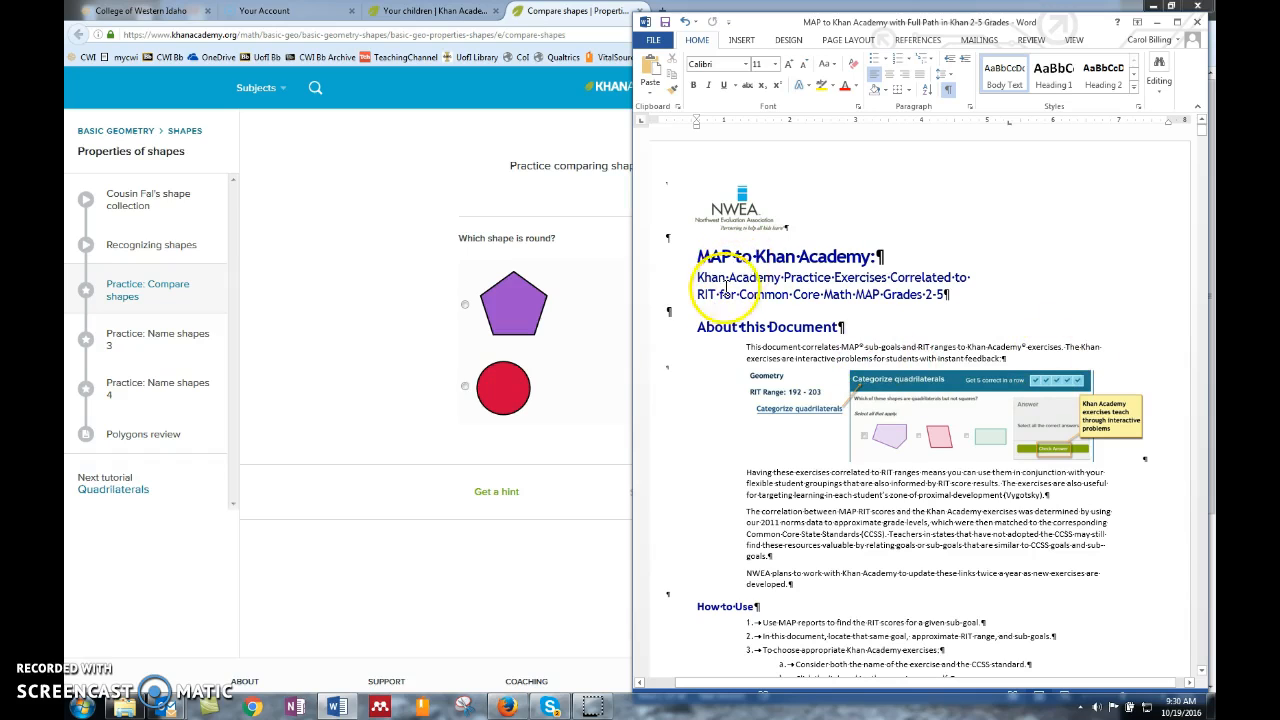
pyautogui.moveTo(845, 310)
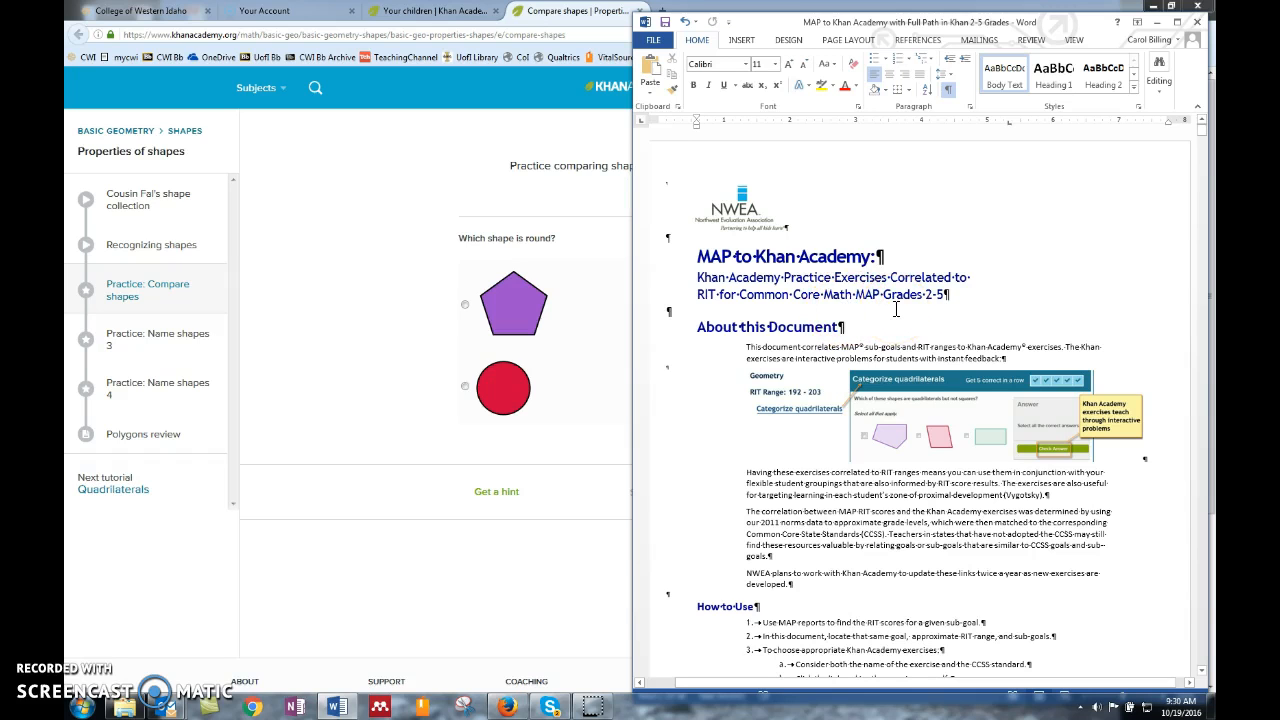
# - Scroll past the contents listing down to the Geometry page's RIT Range <160 links
pyautogui.scroll(-3)
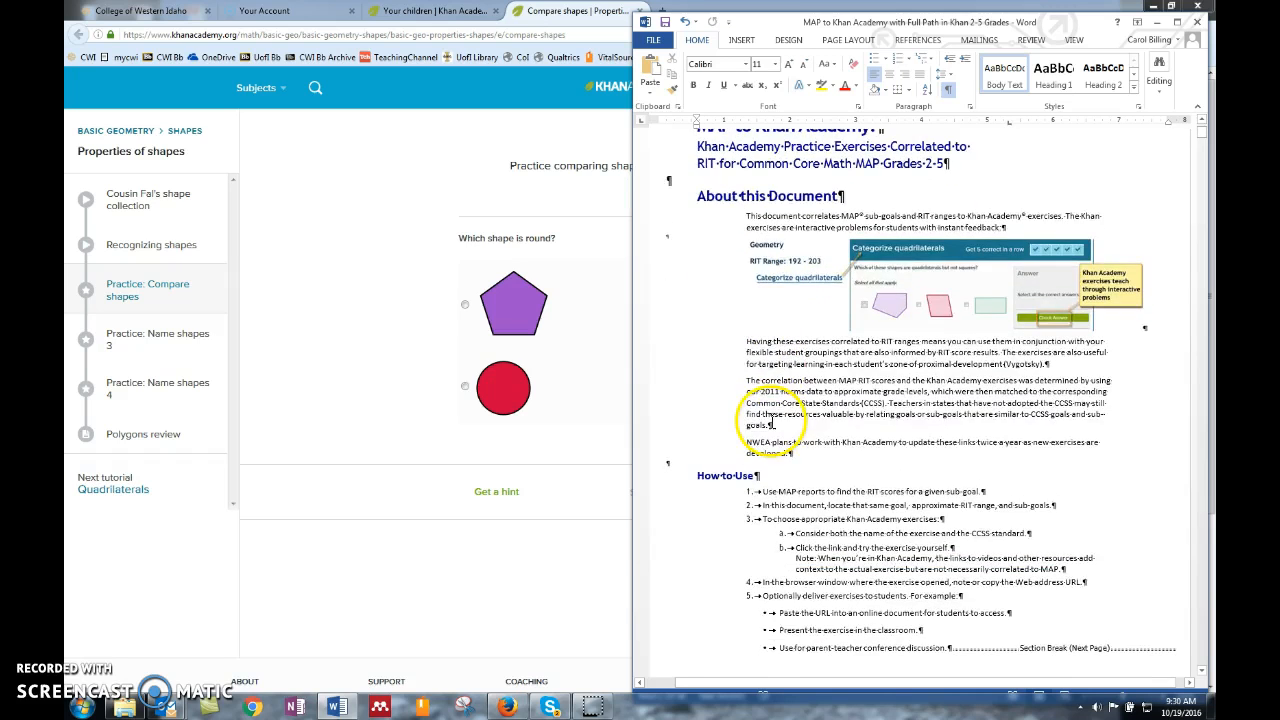
pyautogui.scroll(-3)
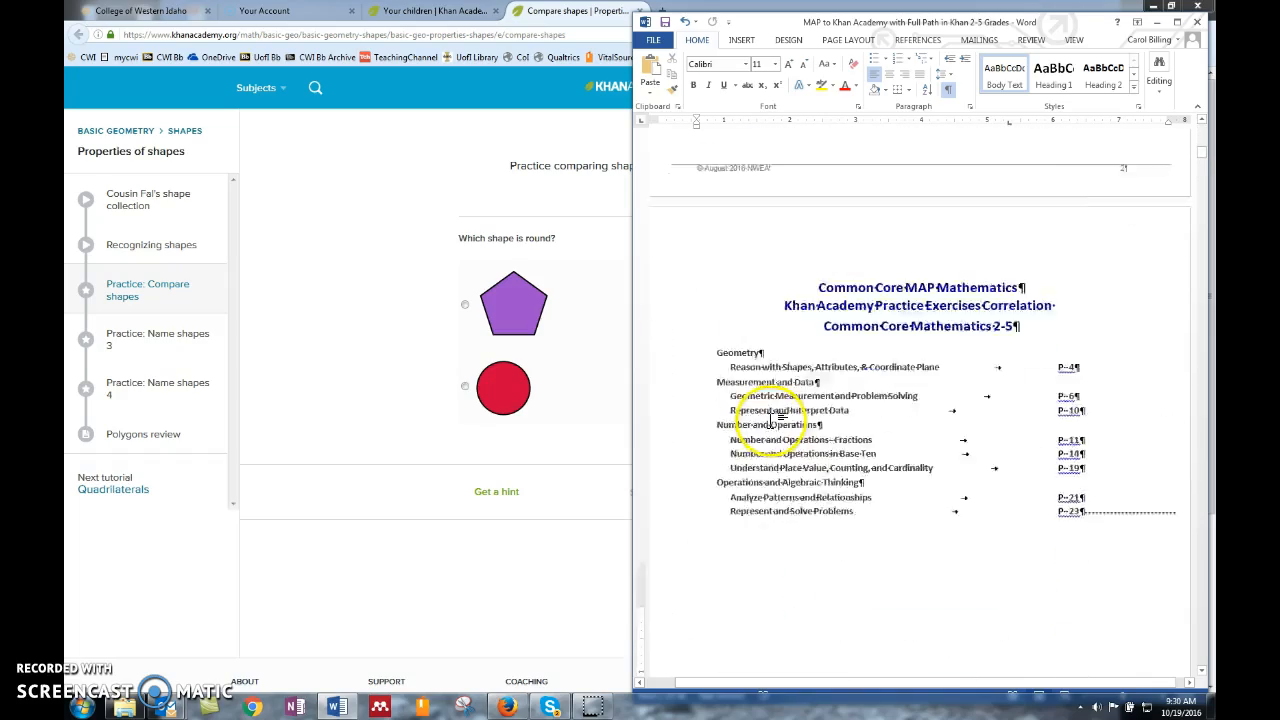
pyautogui.scroll(-3)
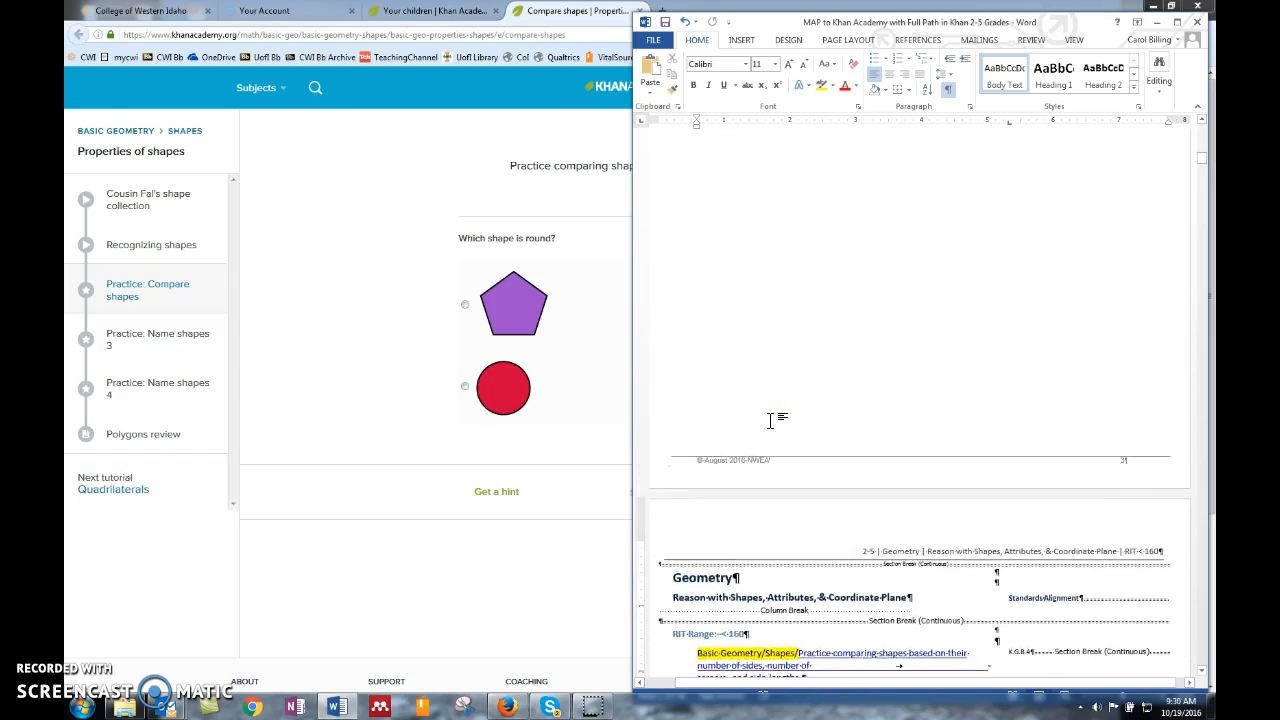
pyautogui.scroll(-3)
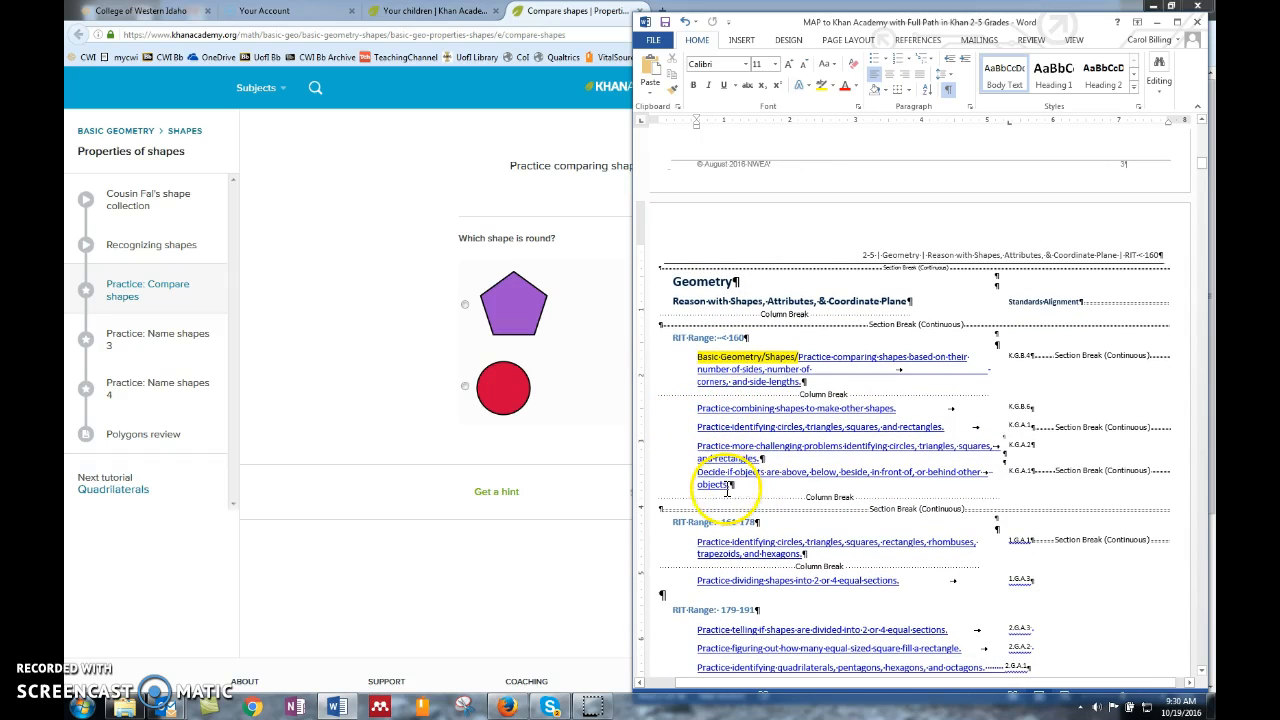
pyautogui.moveTo(1030, 408)
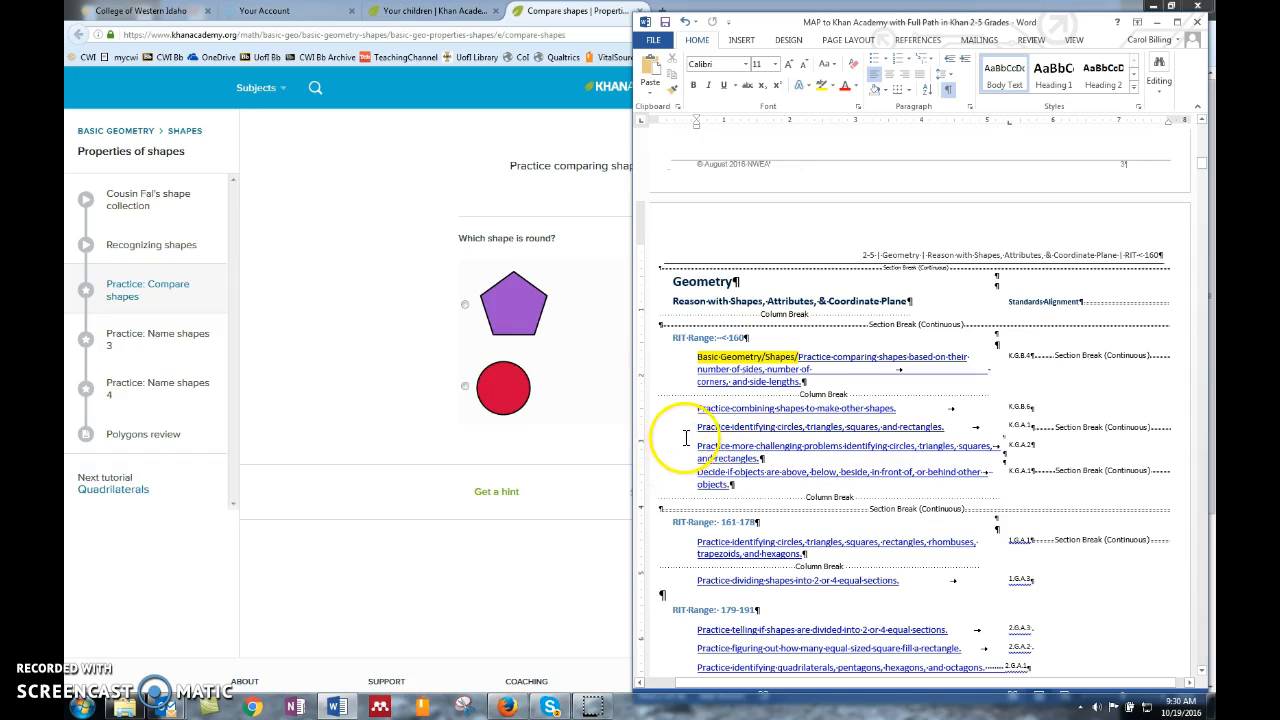
pyautogui.moveTo(722, 410)
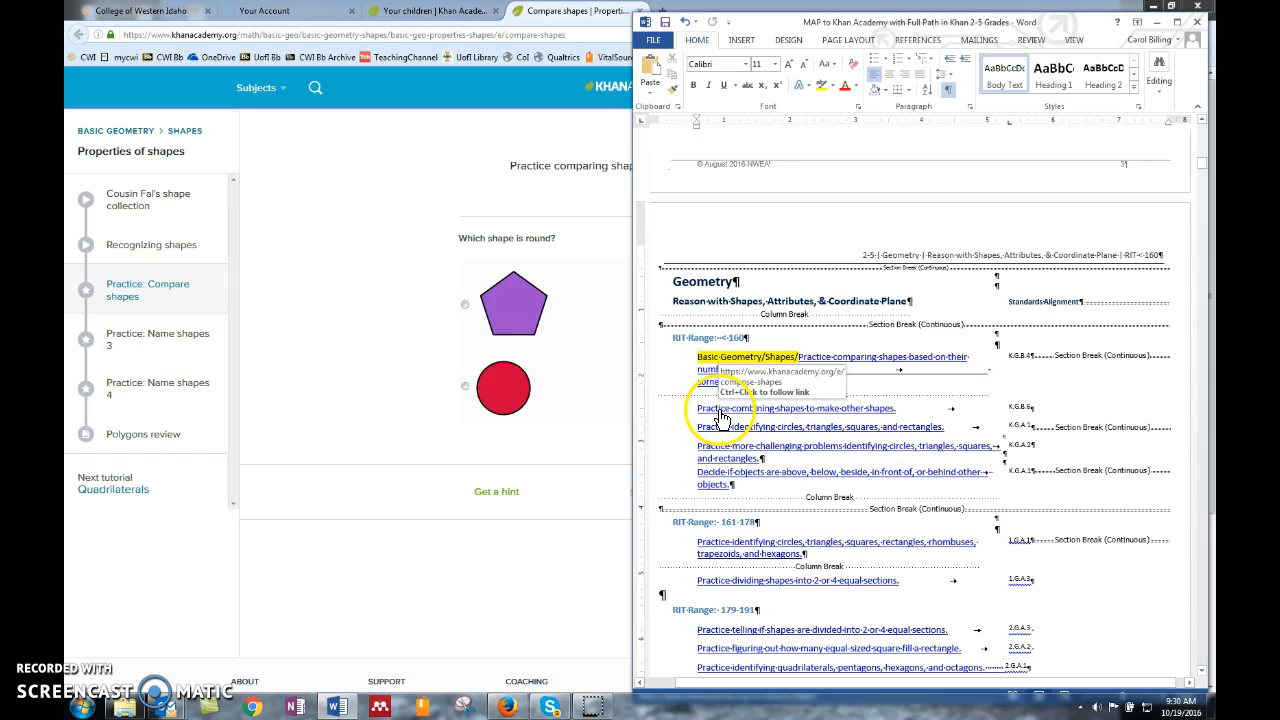
# - Open the Practice combining shapes link in the browser, then return to Word
pyautogui.click(790, 408)
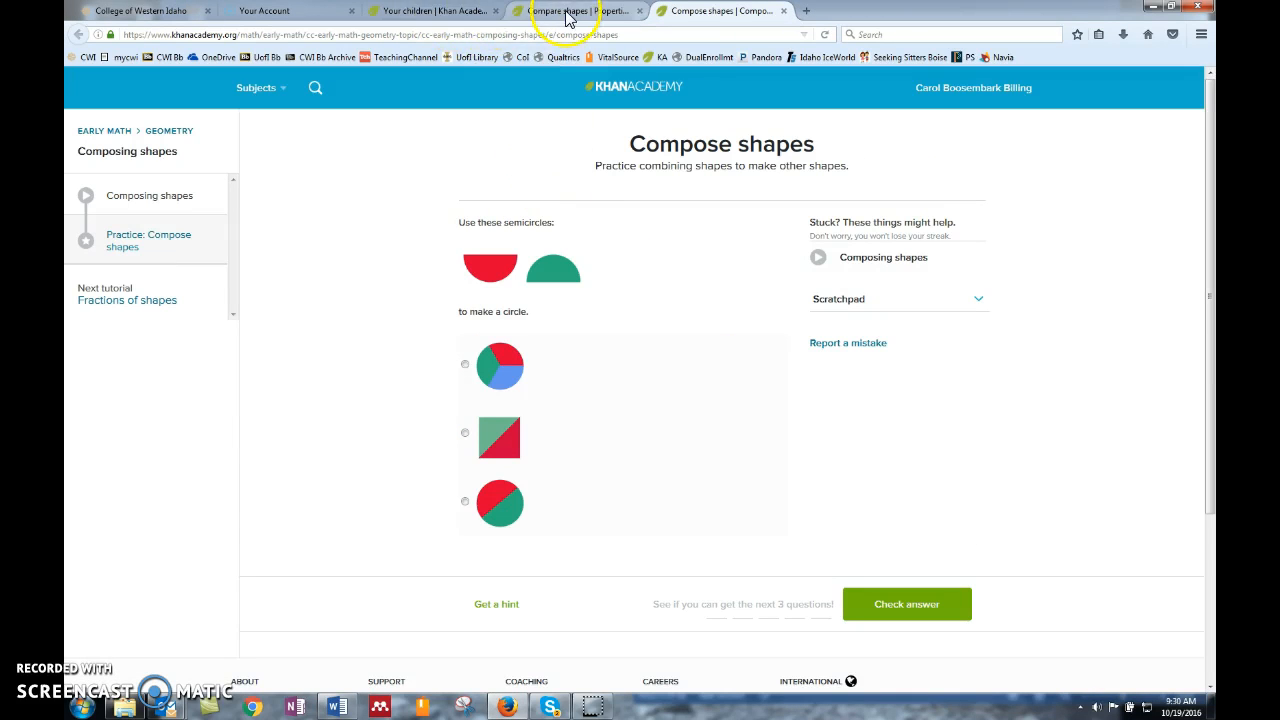
pyautogui.moveTo(565, 11)
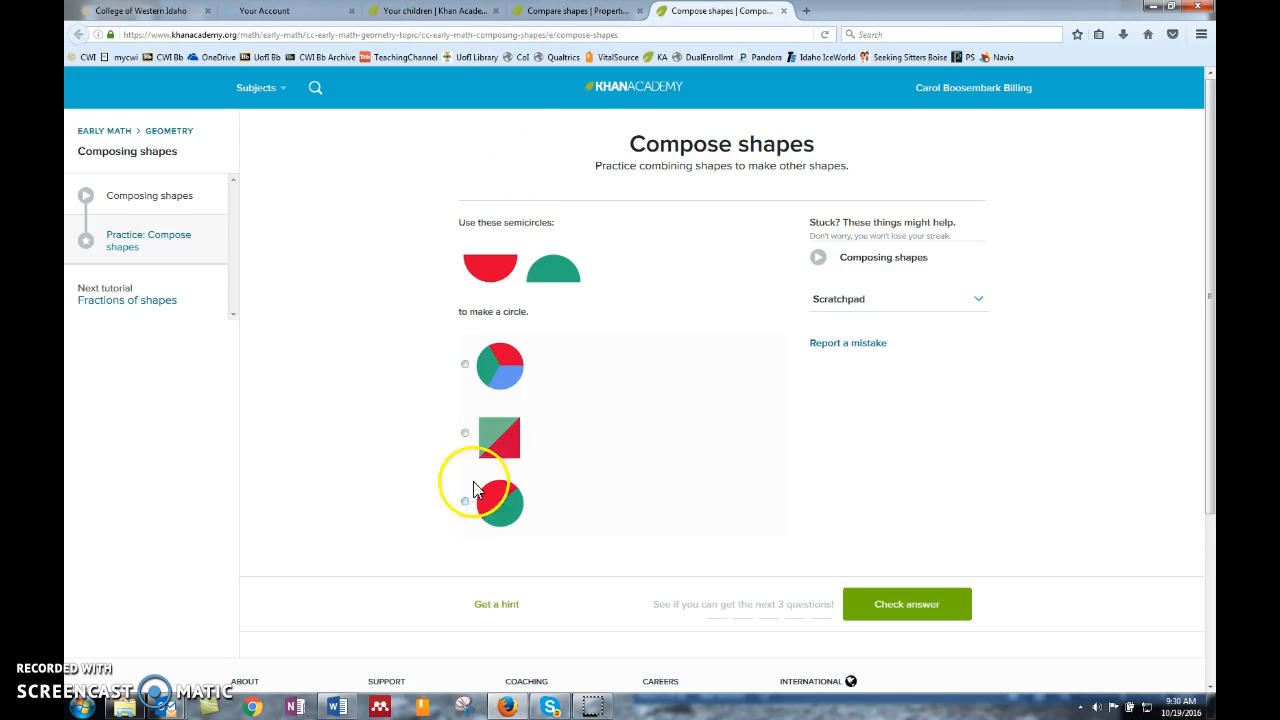
pyautogui.moveTo(511, 707)
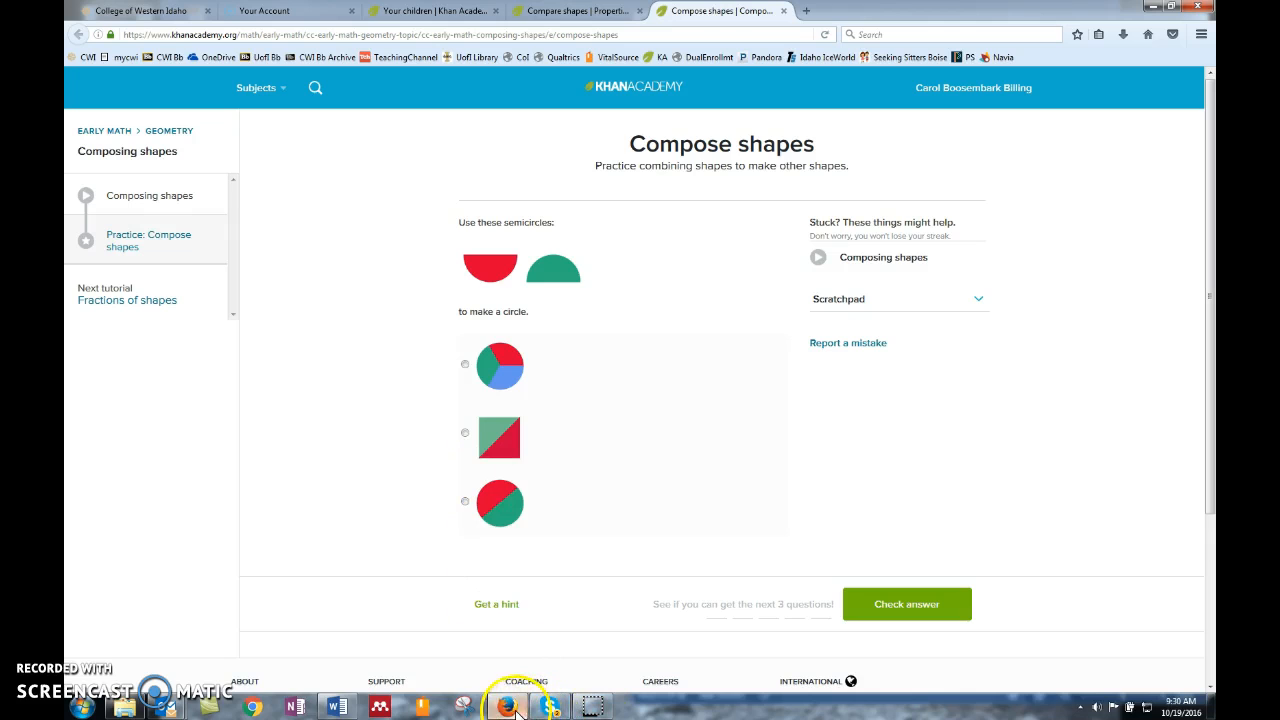
pyautogui.click(337, 708)
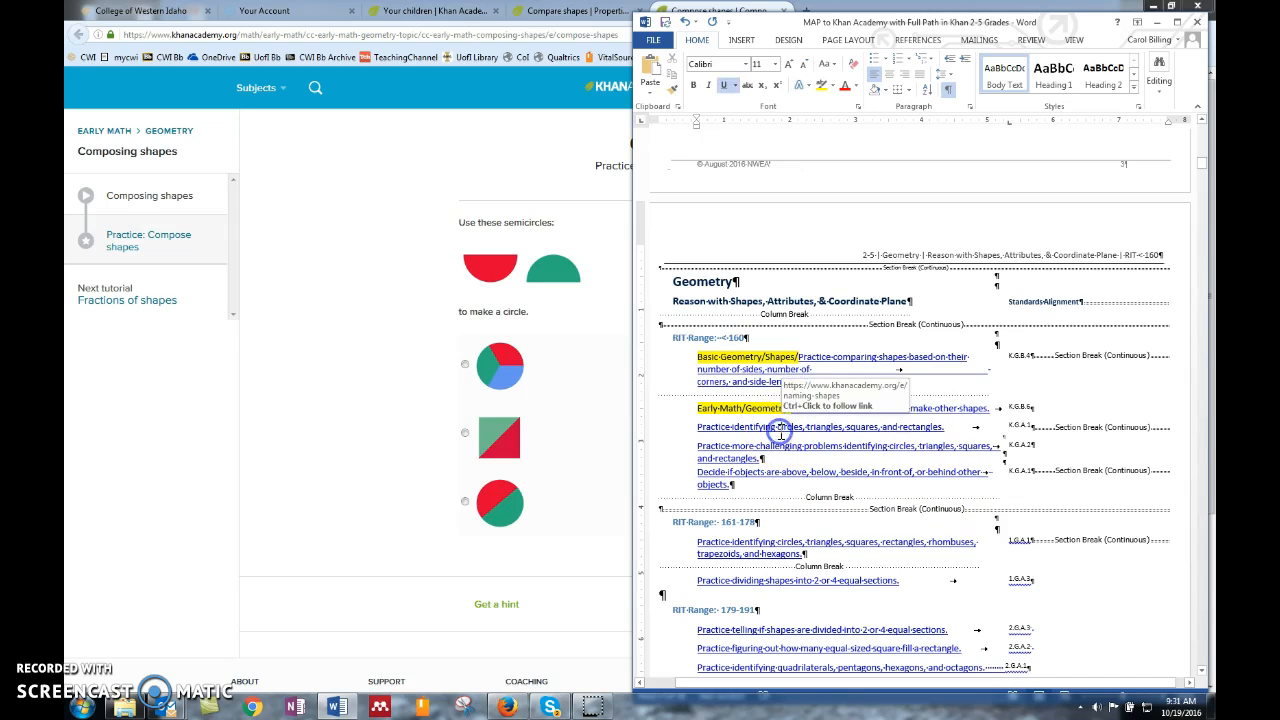
# - Open the identifying circles, triangles and squares exercise link in the browser
pyautogui.click(820, 427)
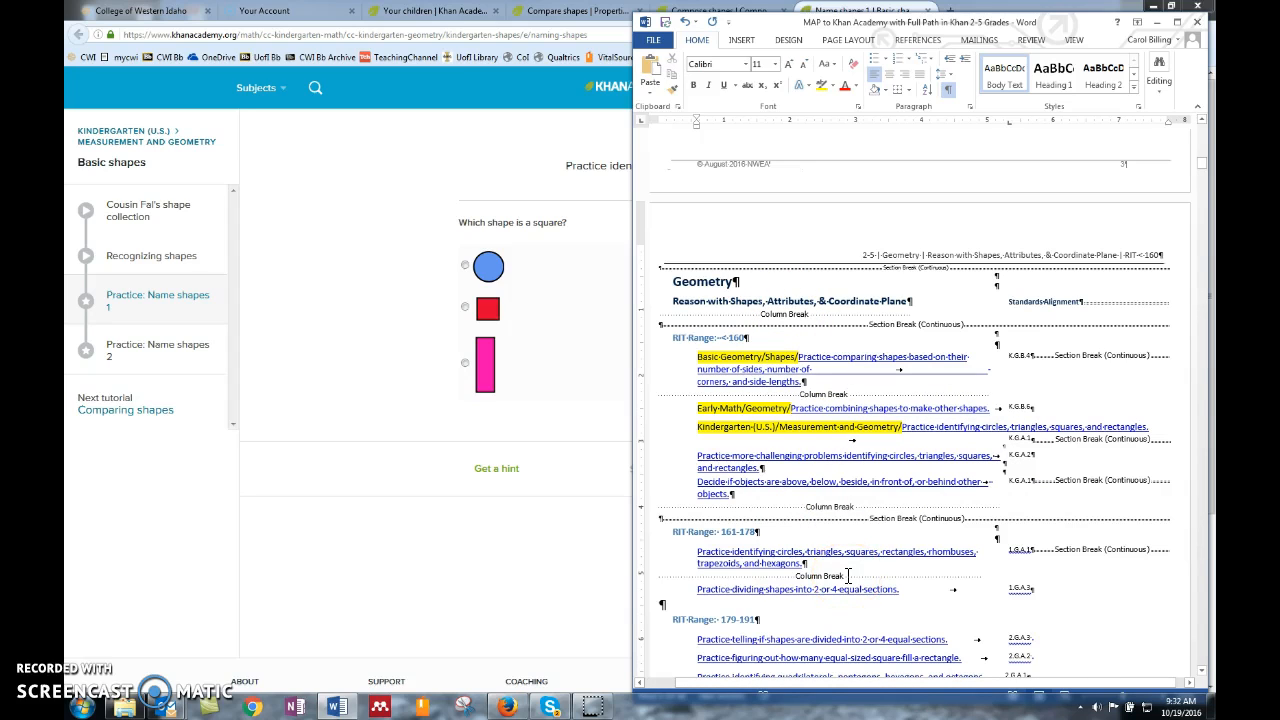
# - Scroll through the Number and Operations and Operations and Algebraic Thinking sections without editing
pyautogui.scroll(-3)
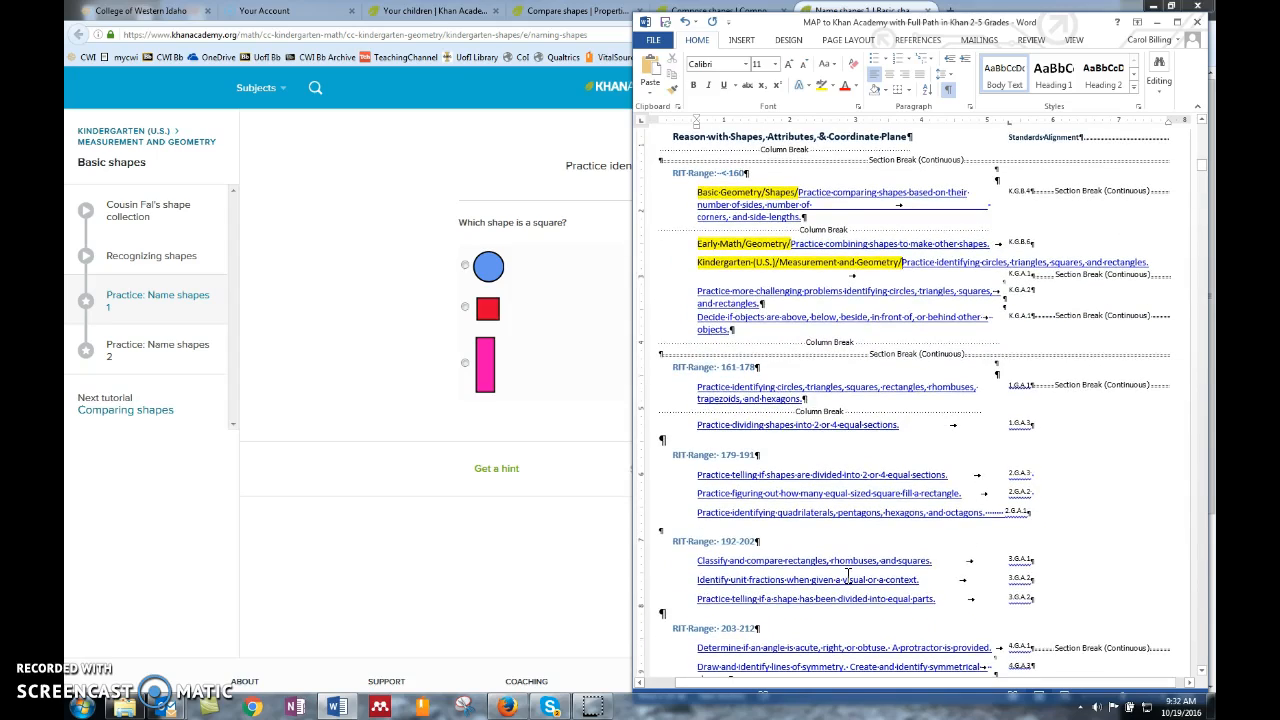
pyautogui.scroll(-3)
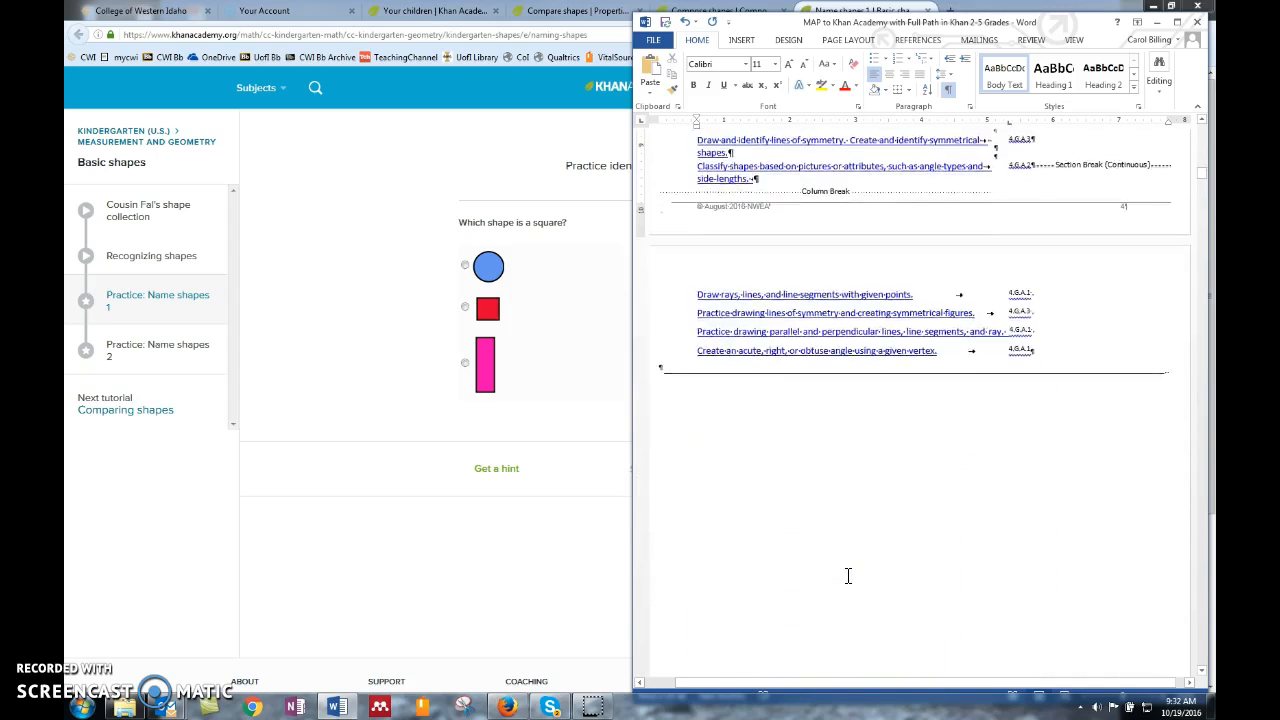
pyautogui.scroll(3)
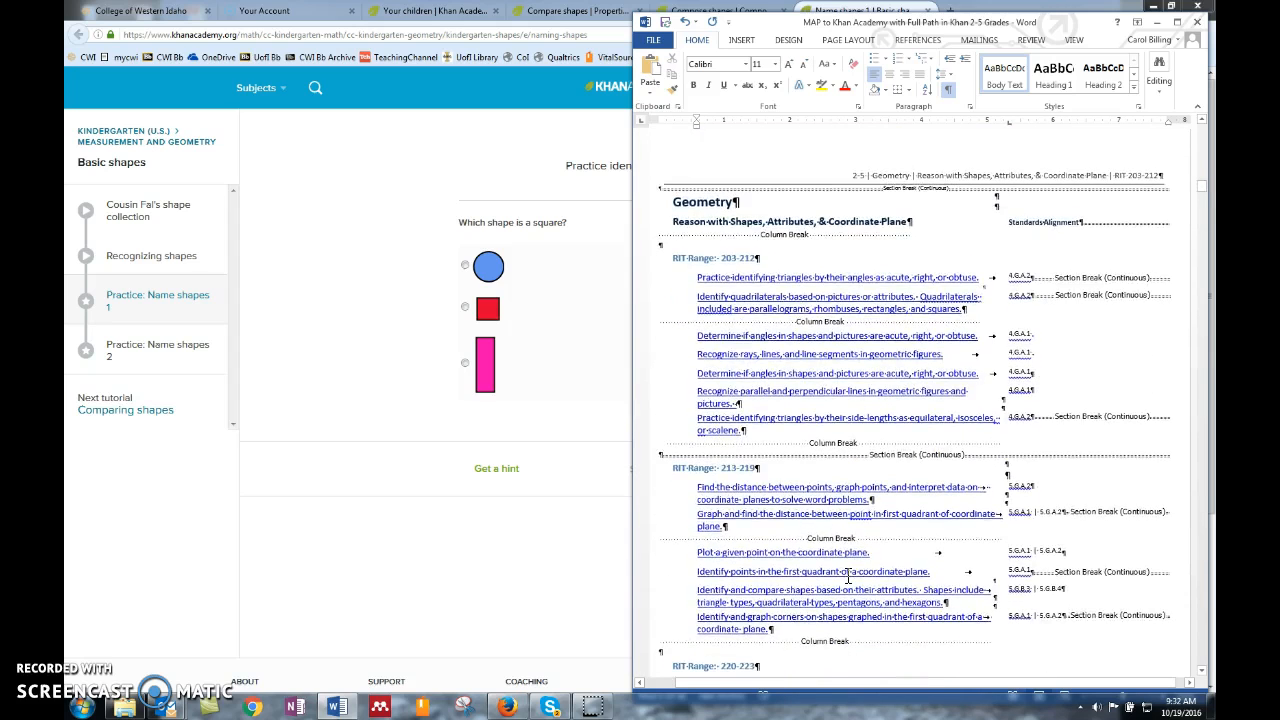
pyautogui.scroll(-3)
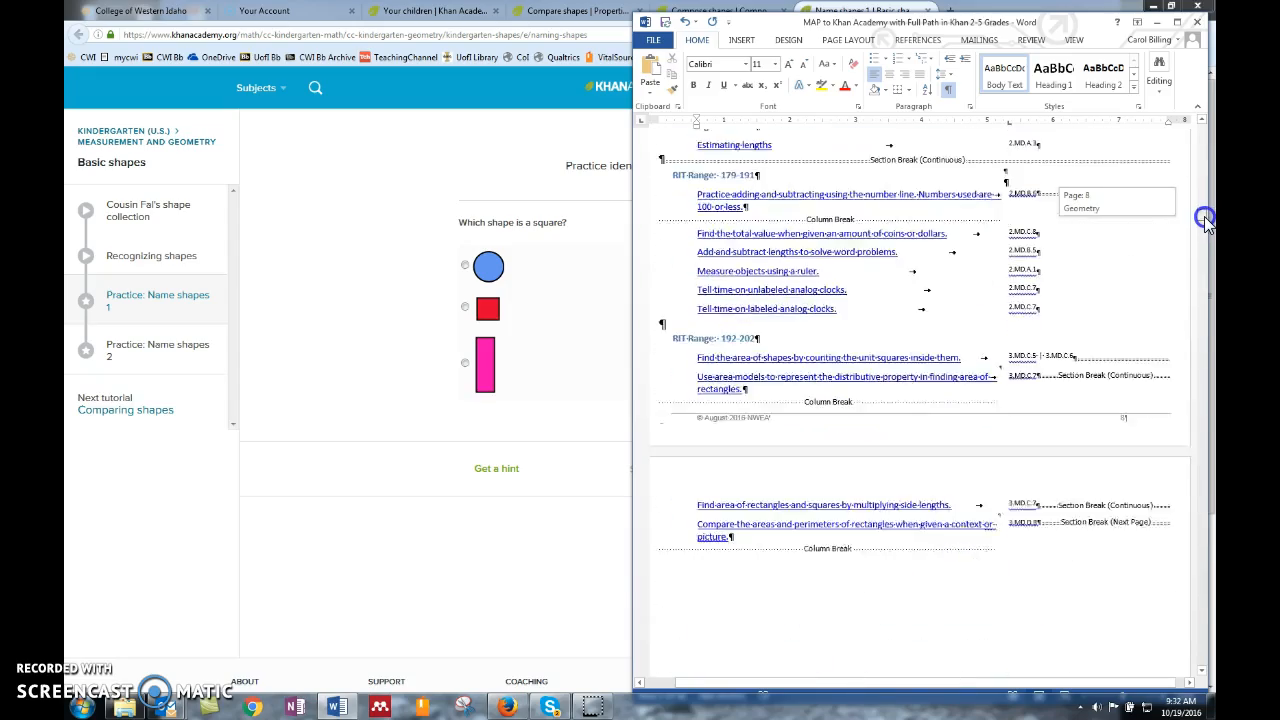
pyautogui.scroll(-3)
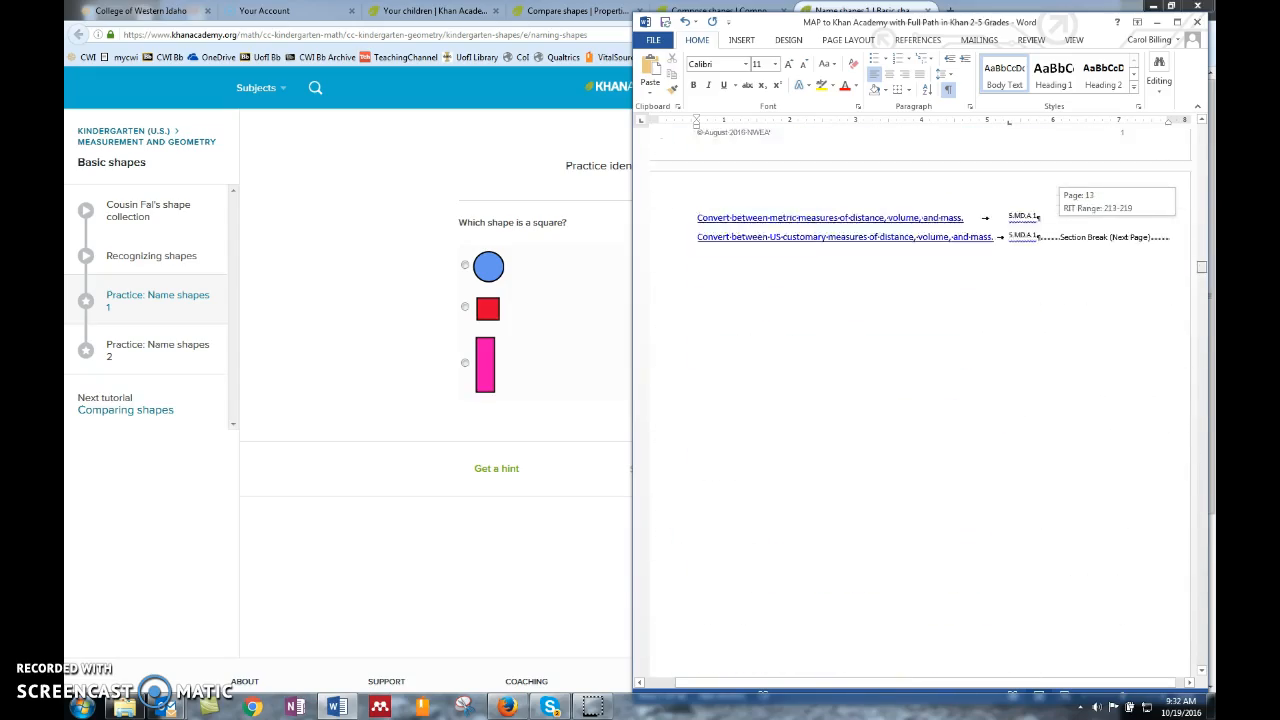
pyautogui.scroll(3)
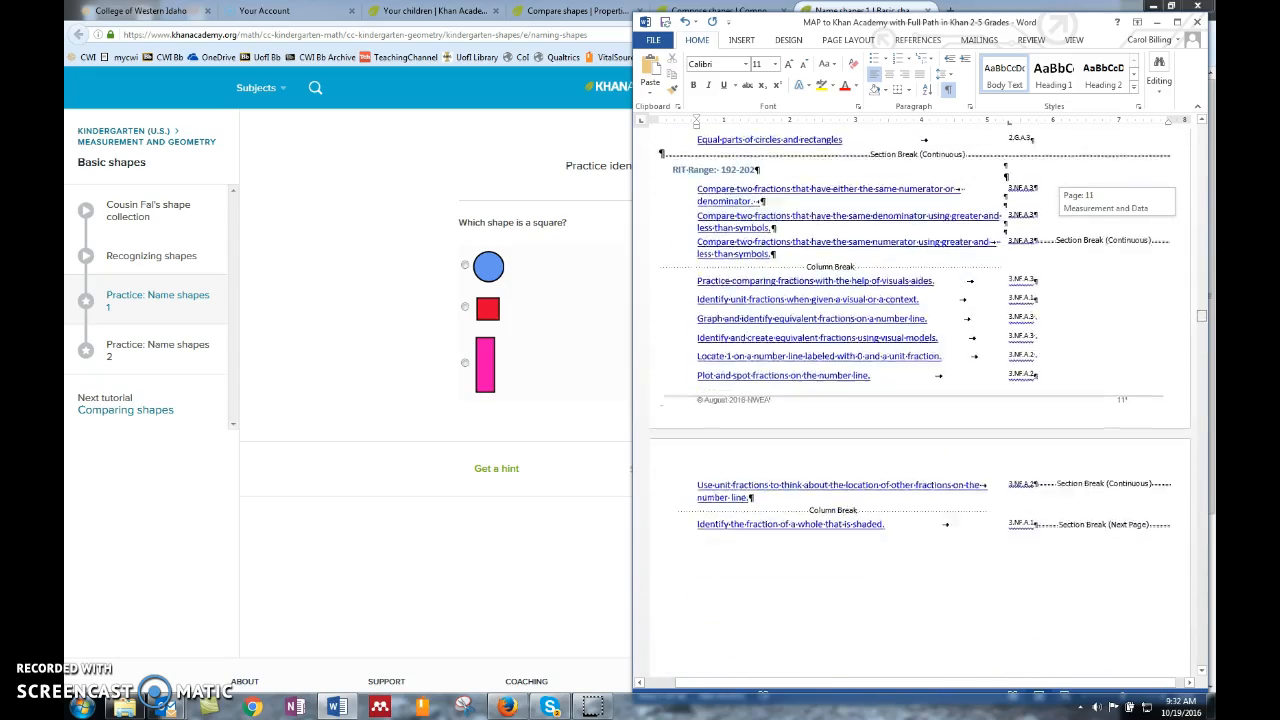
pyautogui.scroll(-3)
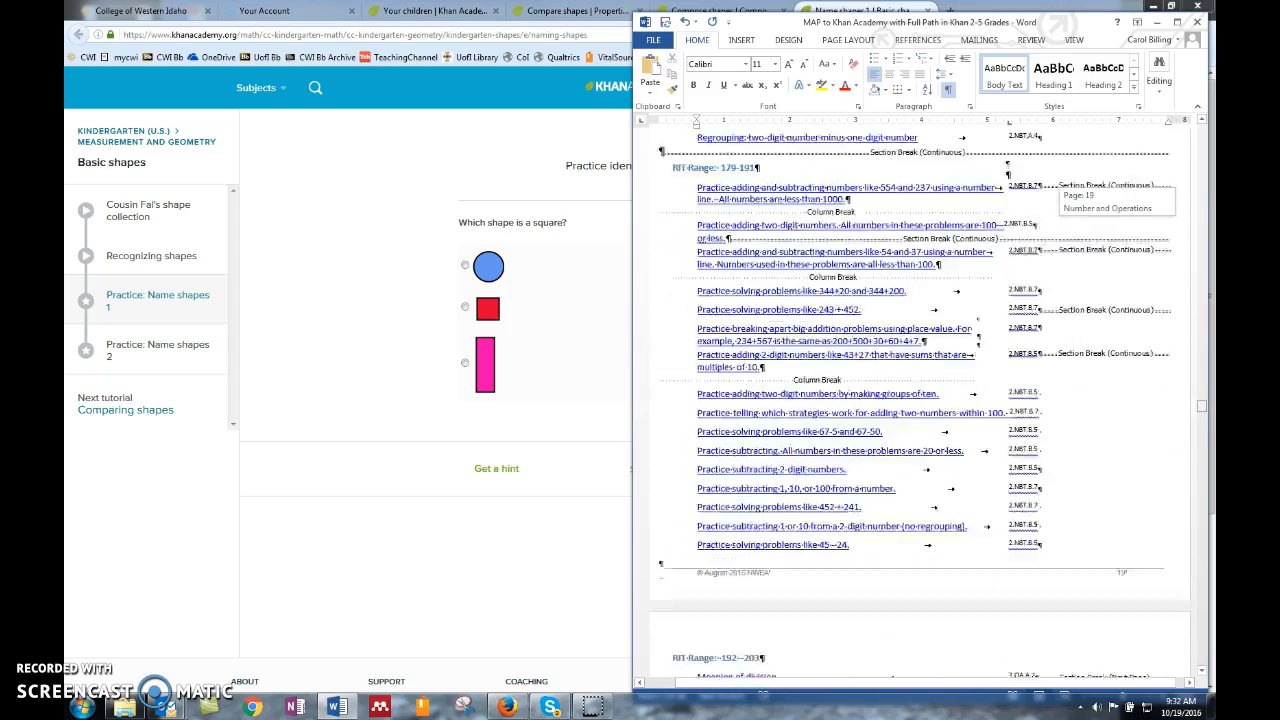
pyautogui.scroll(-3)
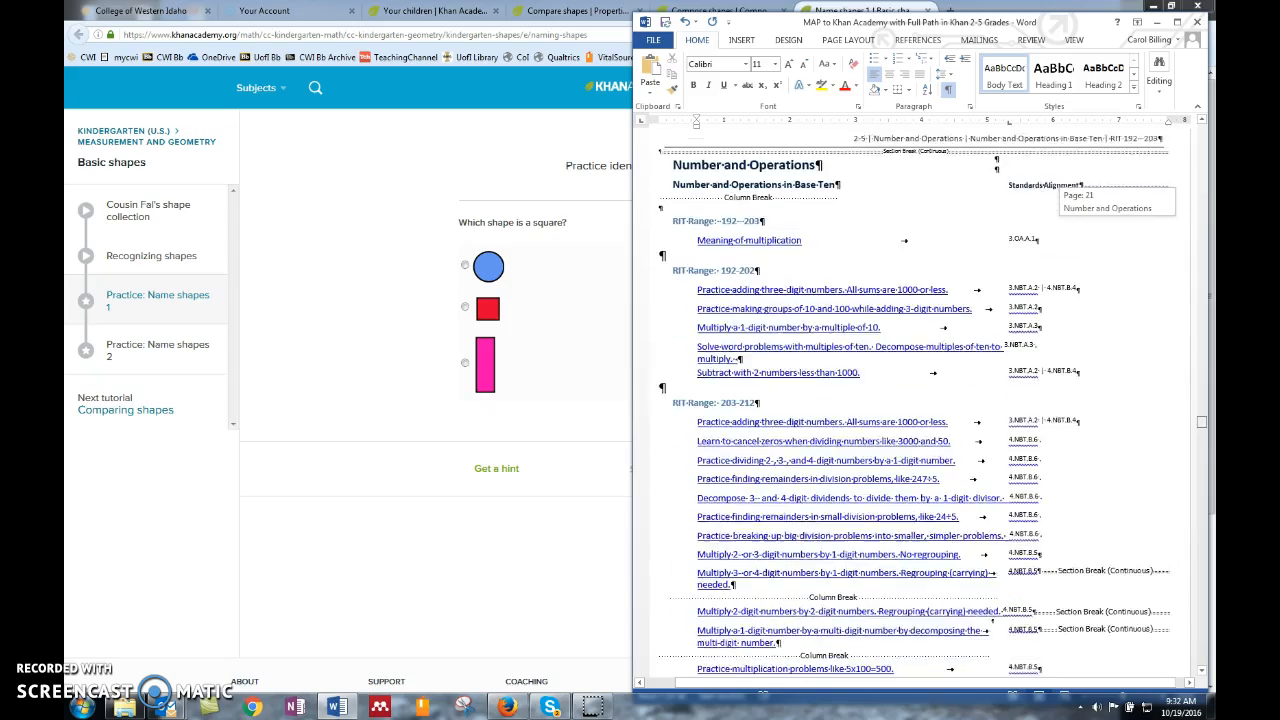
pyautogui.scroll(-3)
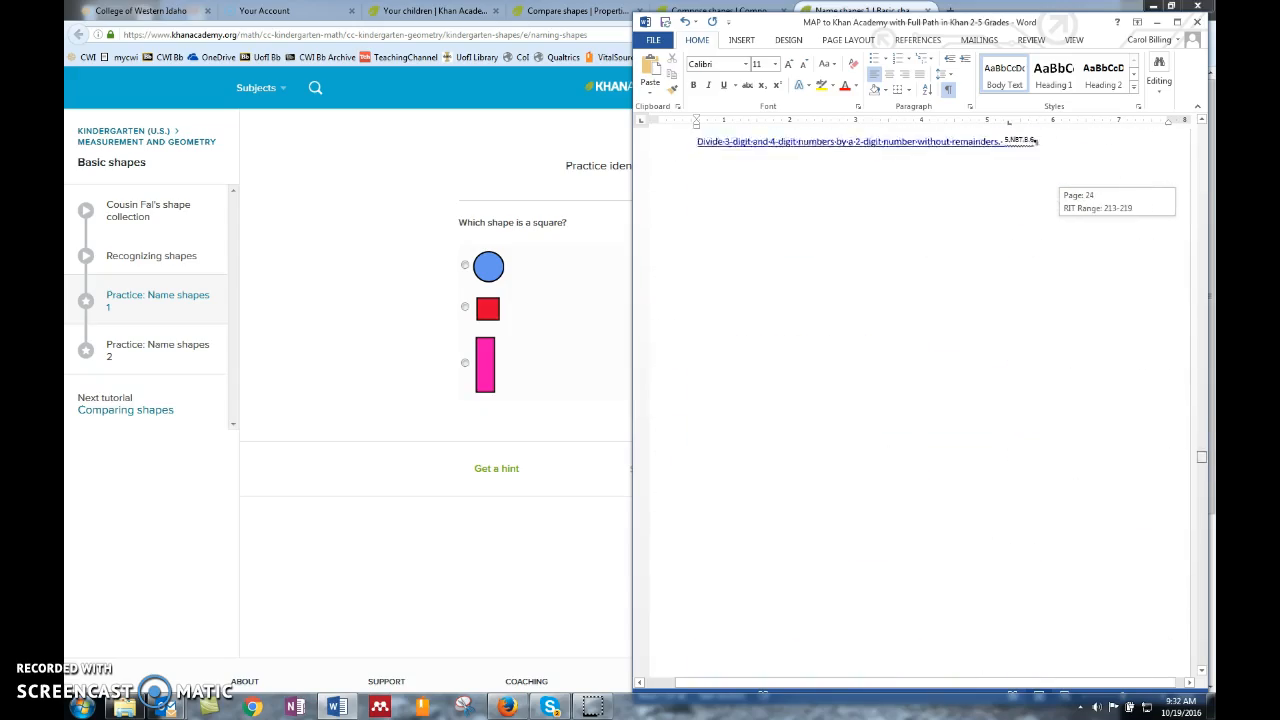
pyautogui.scroll(-3)
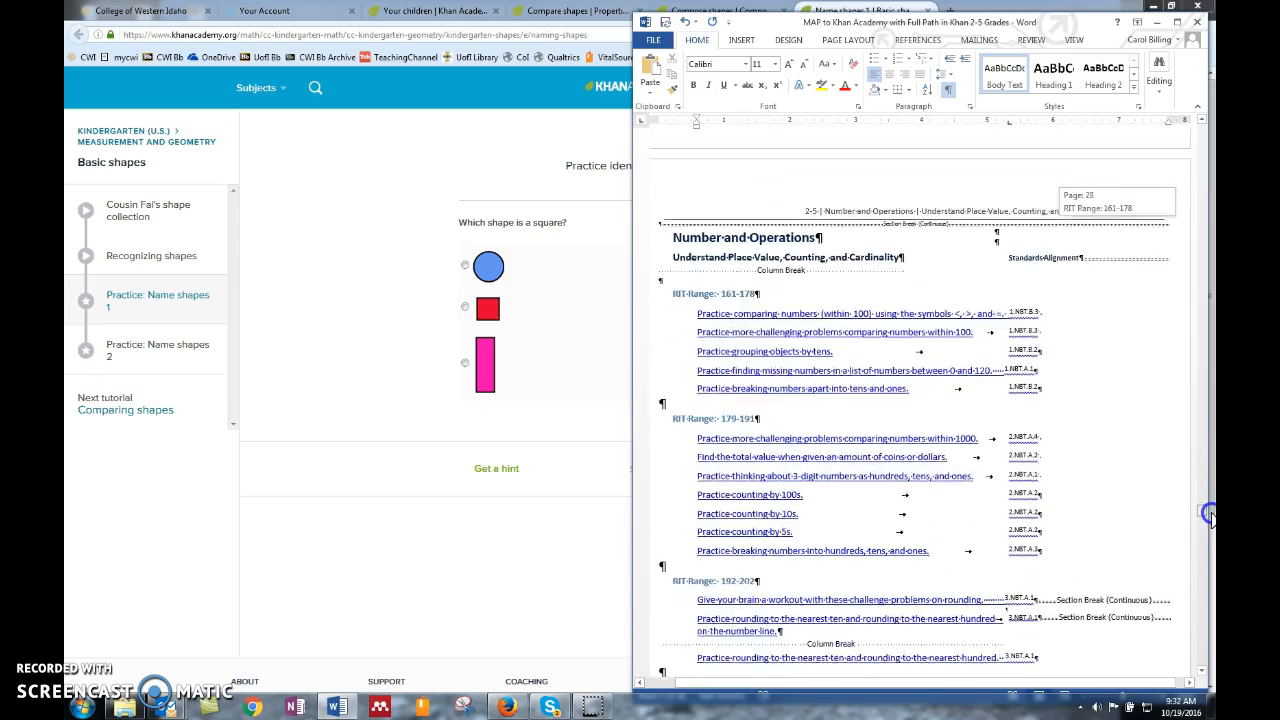
pyautogui.scroll(-3)
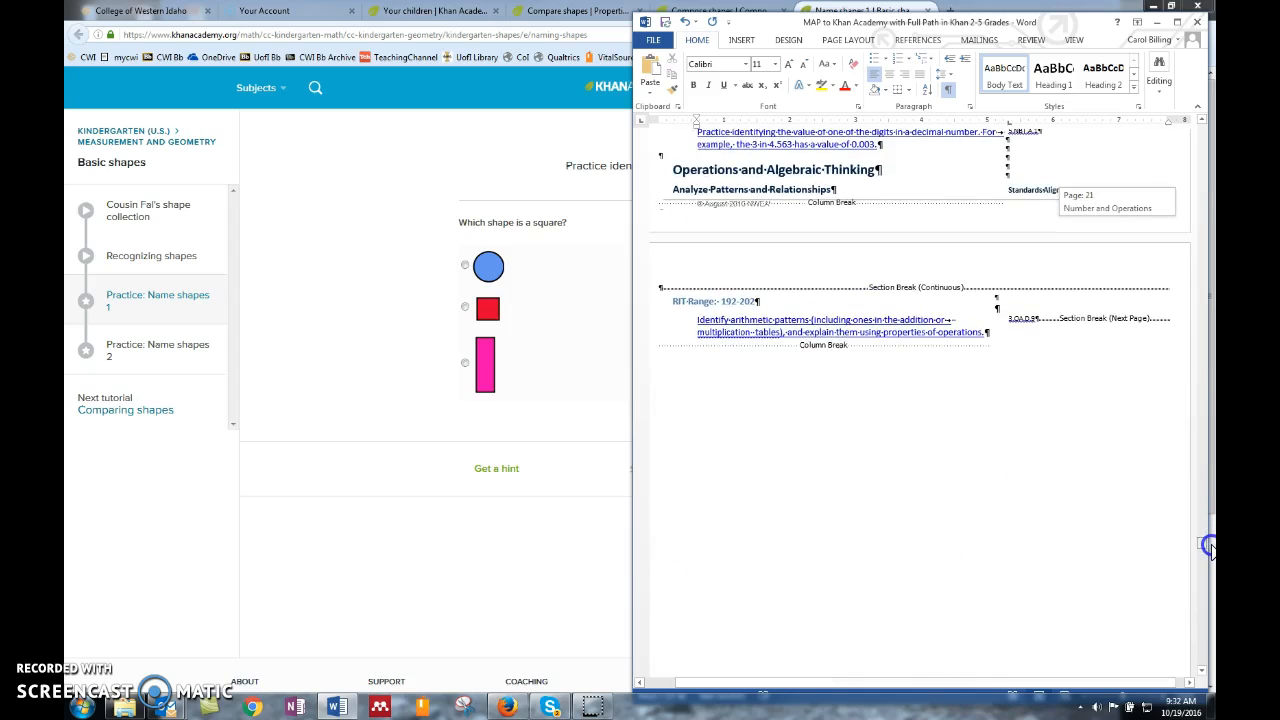
pyautogui.scroll(-3)
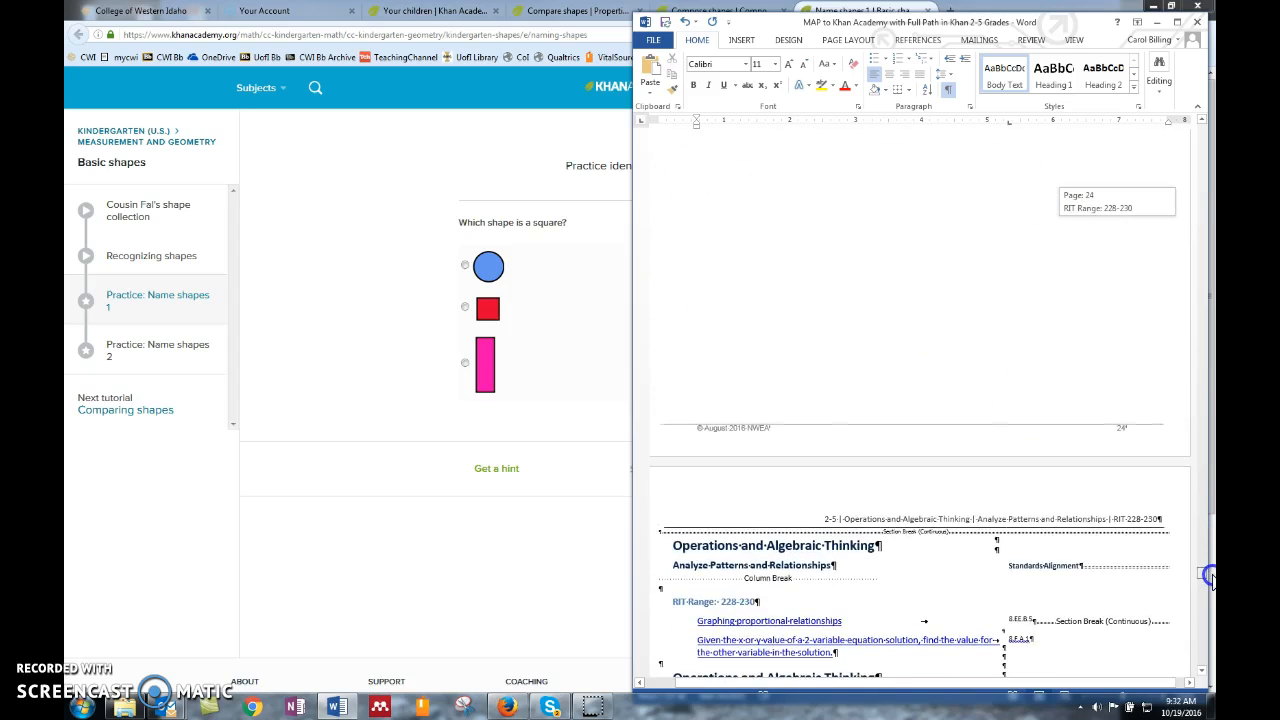
pyautogui.scroll(-3)
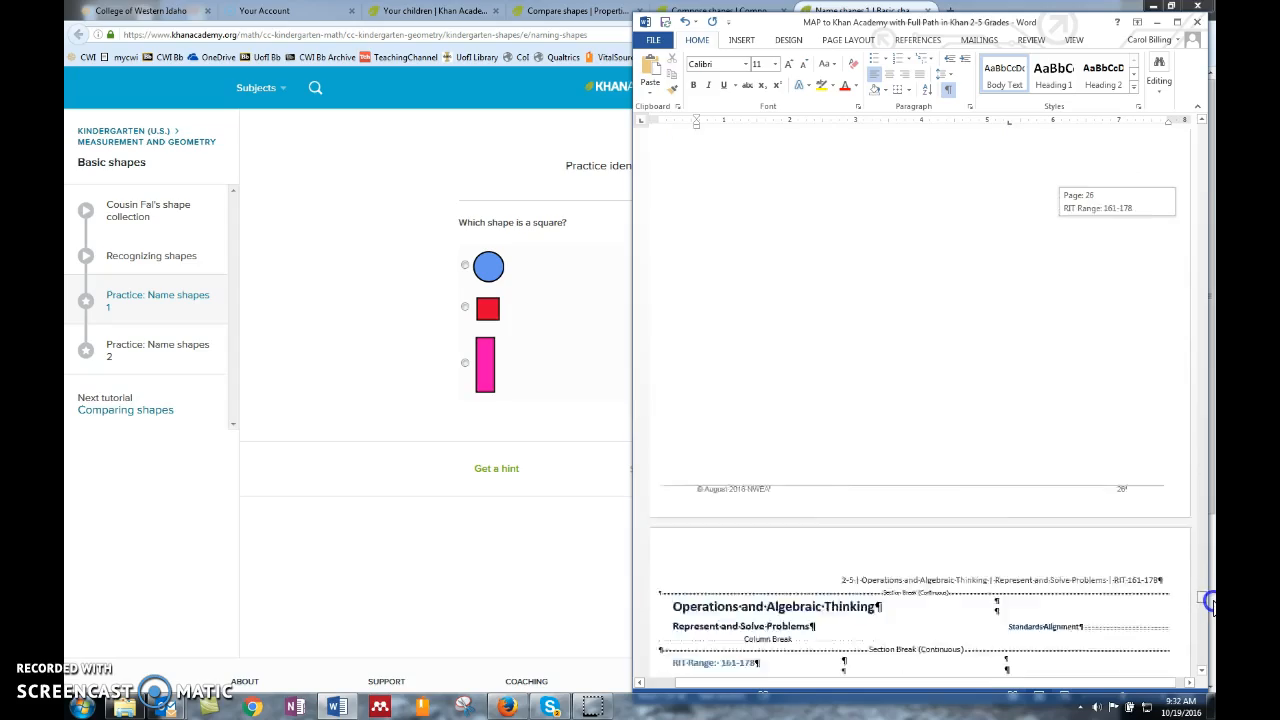
pyautogui.scroll(-3)
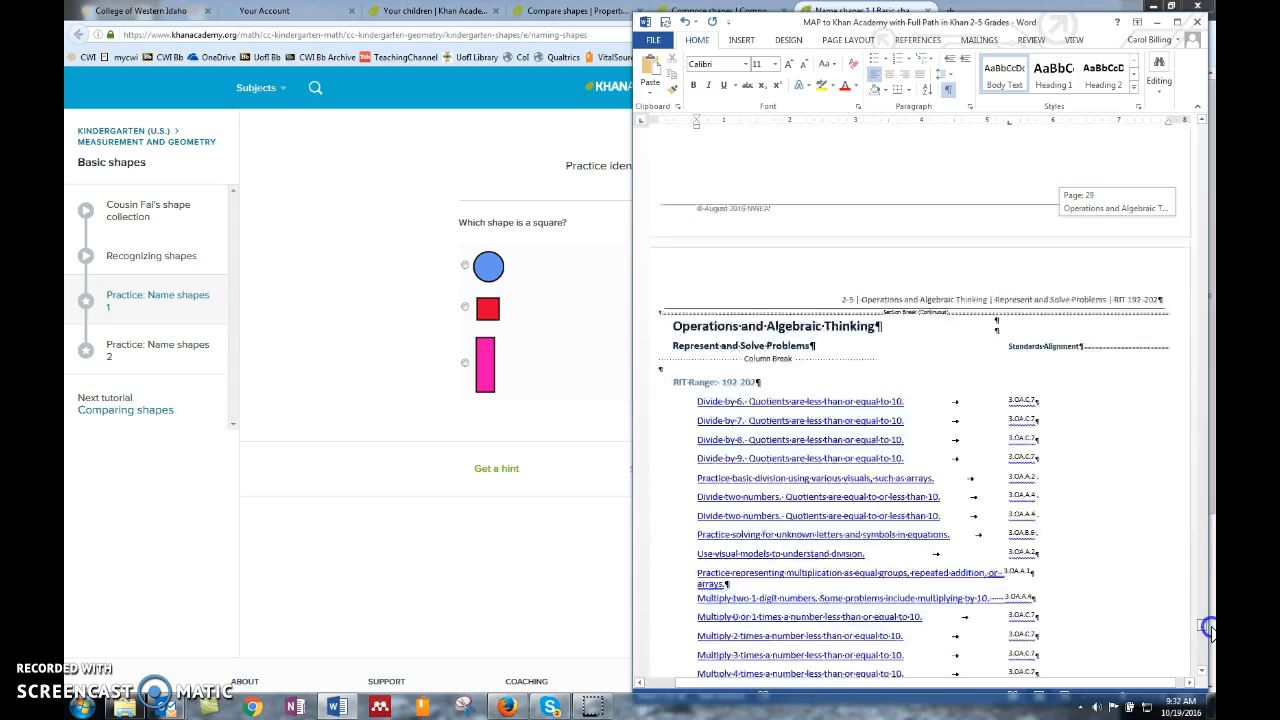
pyautogui.scroll(-3)
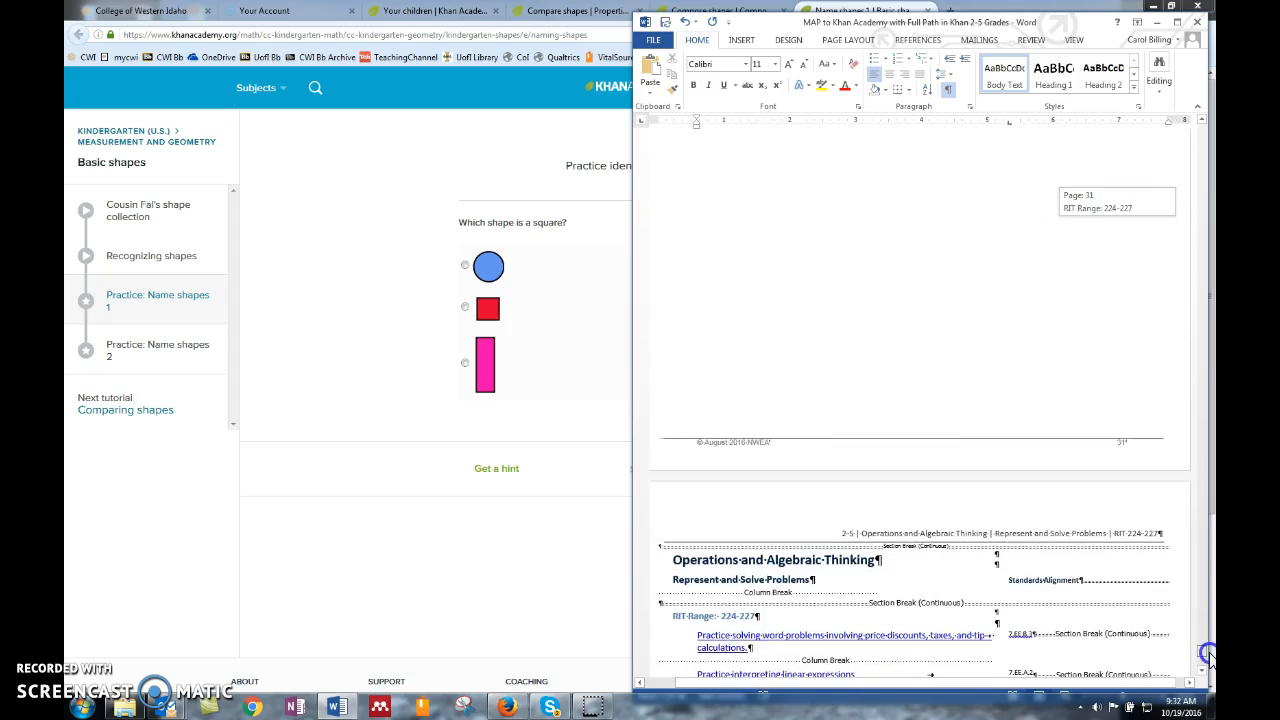
pyautogui.scroll(-3)
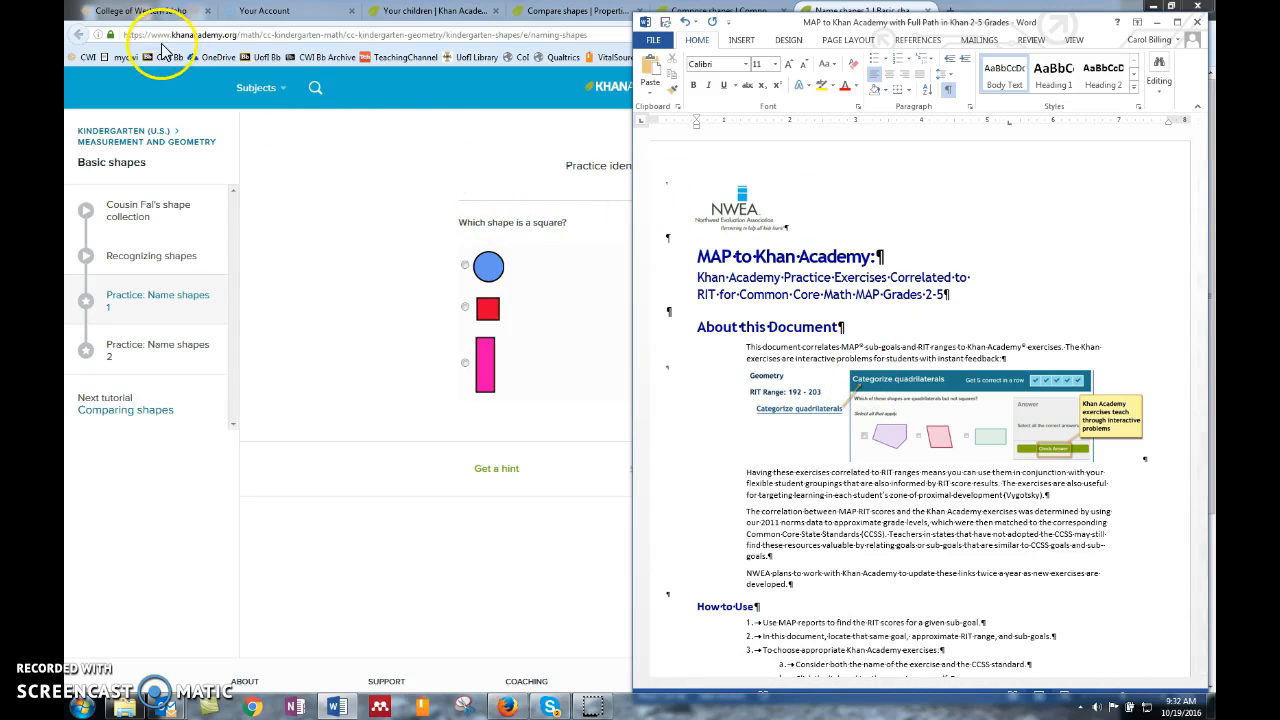
pyautogui.moveTo(230, 48)
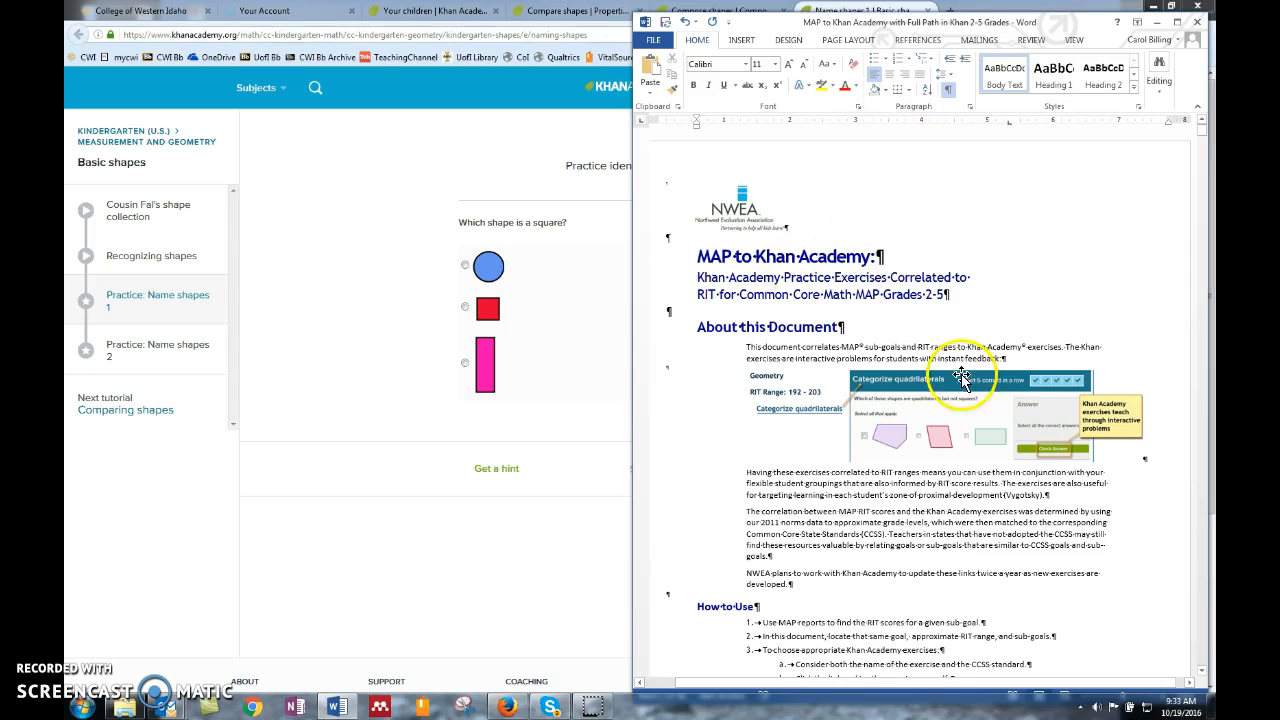
# - Scroll down to the Geometry page showing the three yellow path-labeled links under RIT <160
pyautogui.scroll(-3)
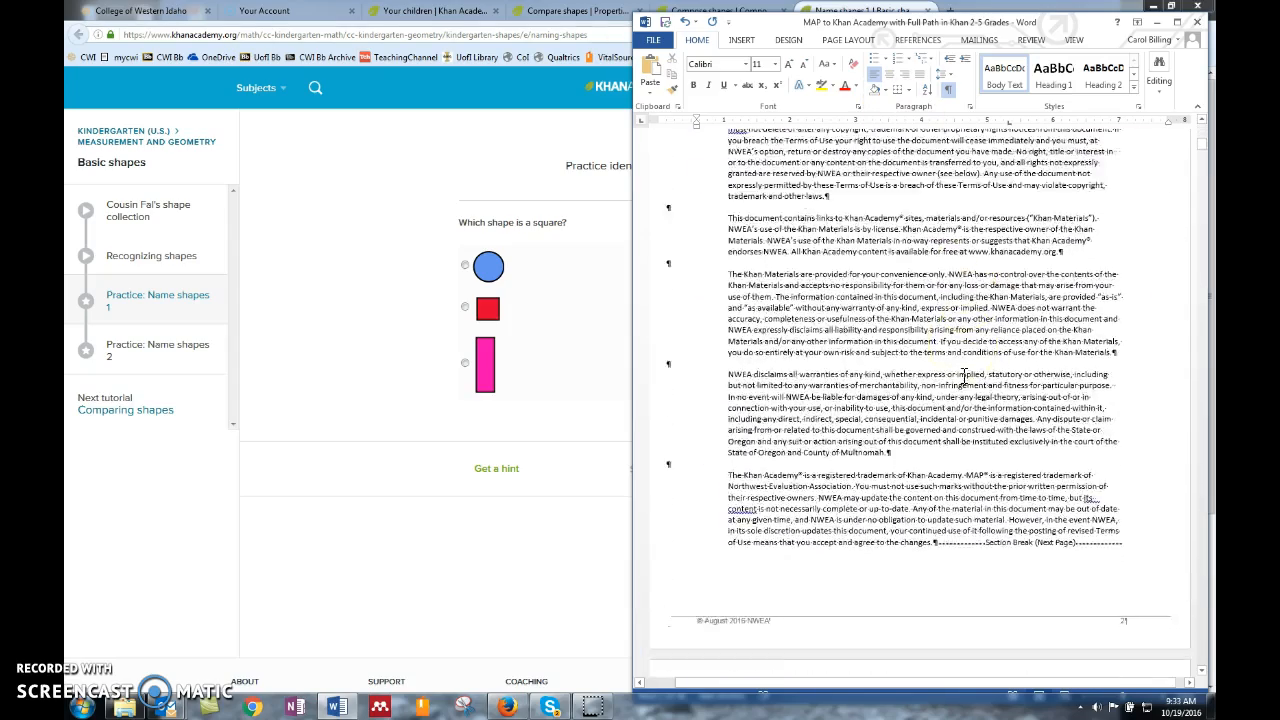
pyautogui.scroll(-3)
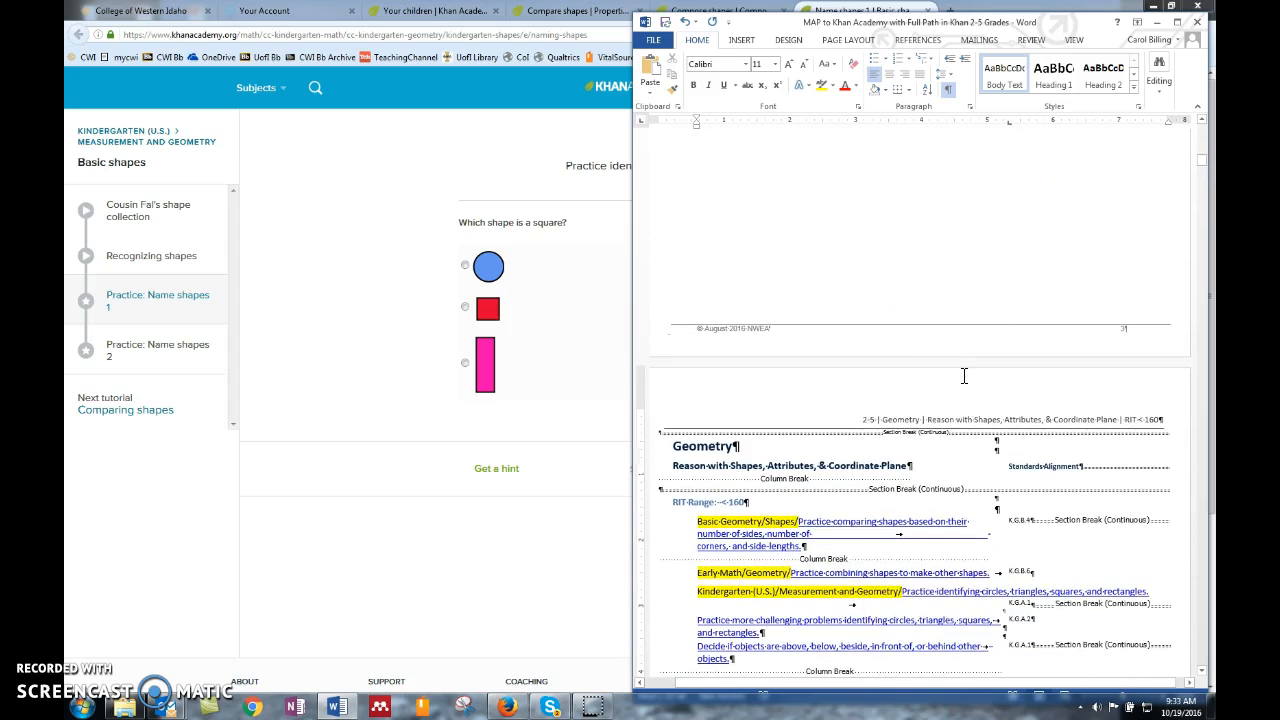